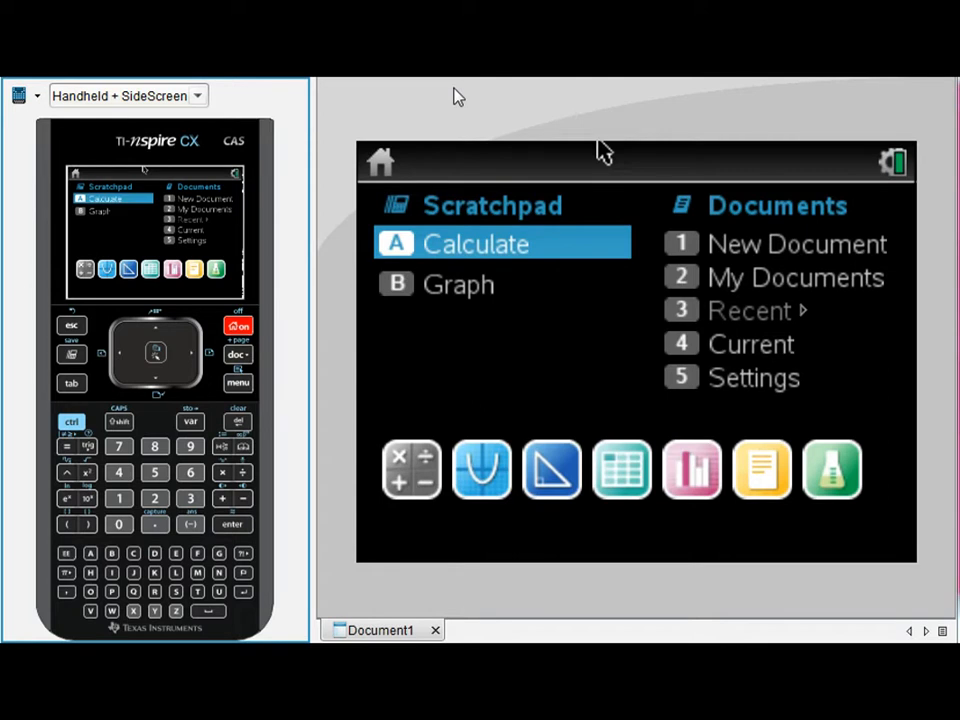
mouse_move(468, 100)
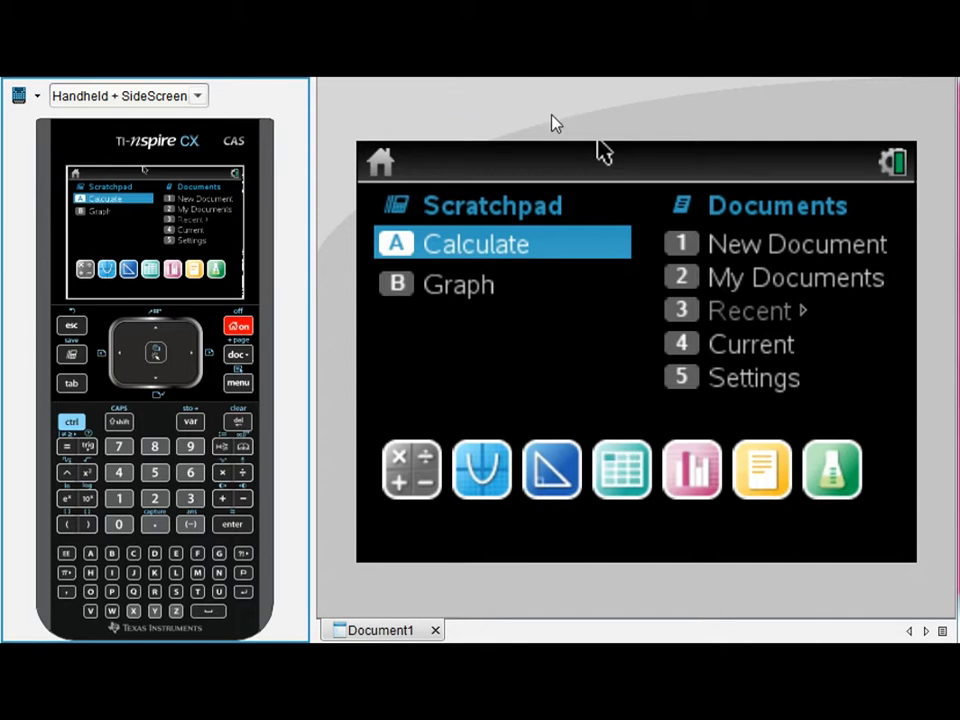
mouse_move(532, 236)
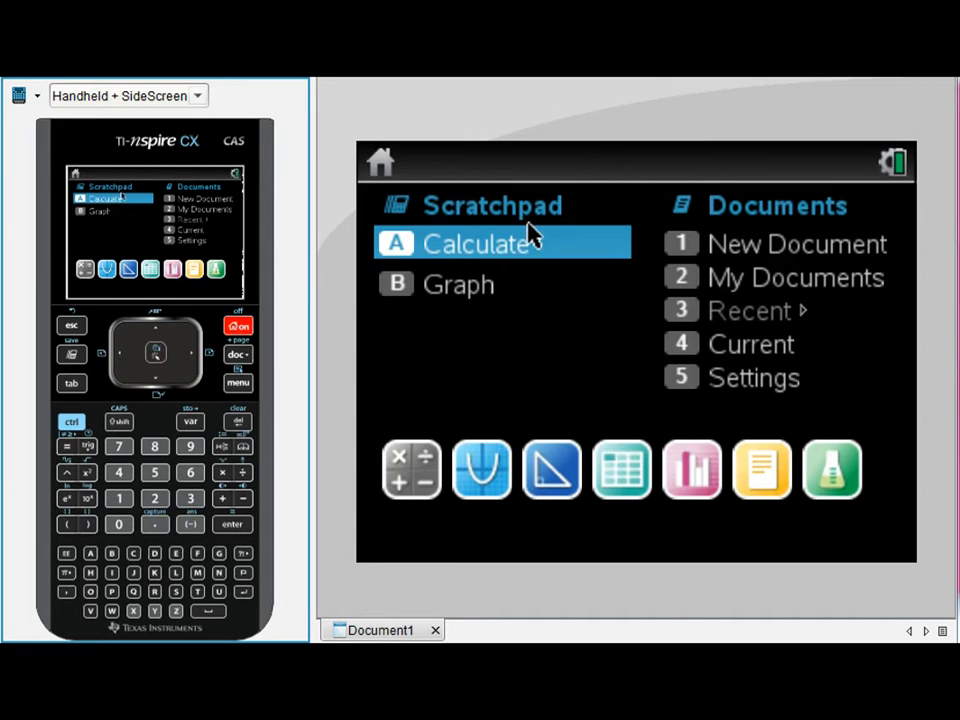
mouse_move(810, 240)
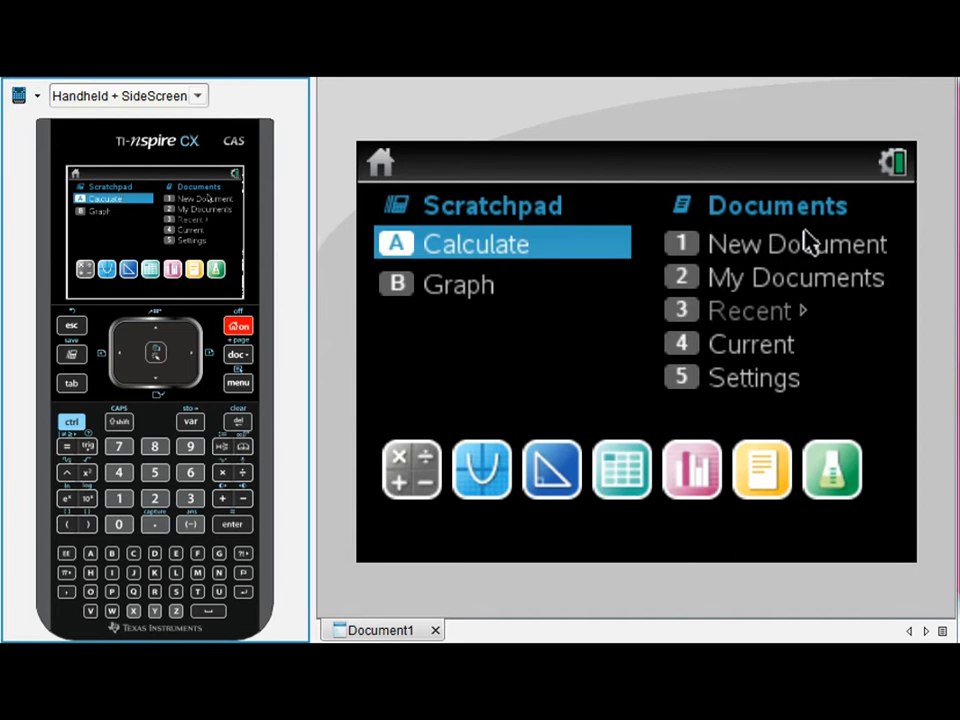
mouse_move(490, 344)
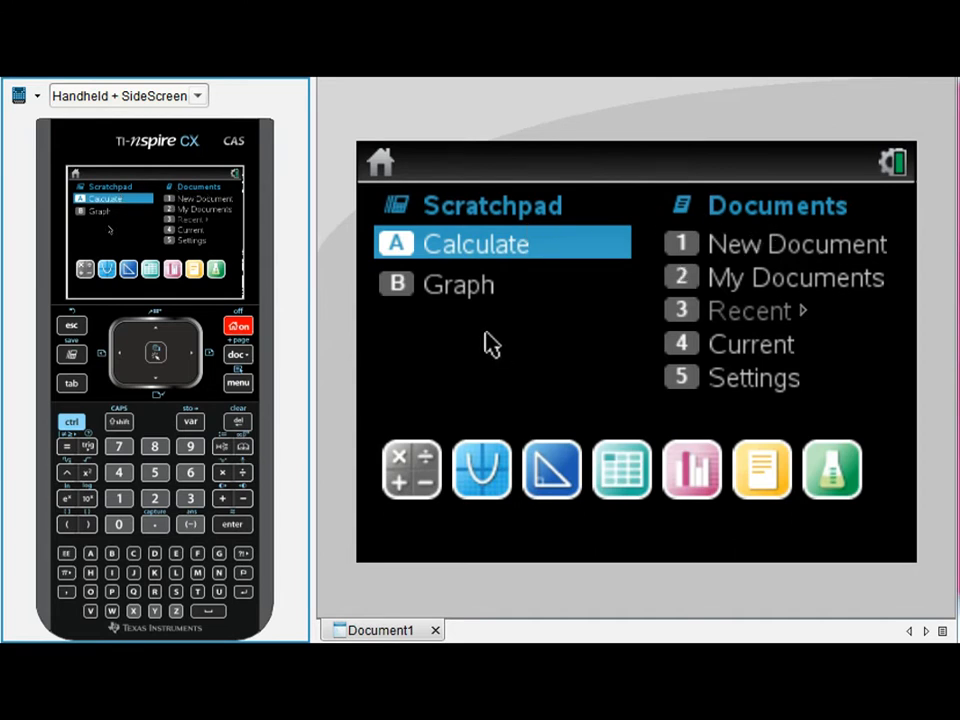
mouse_move(518, 330)
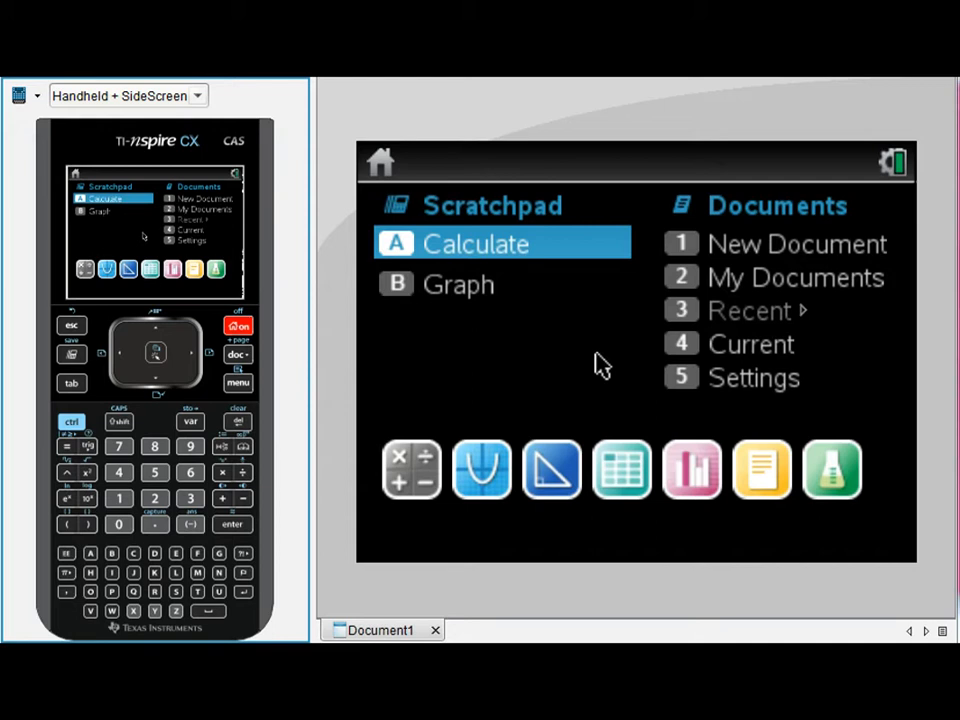
mouse_move(520, 414)
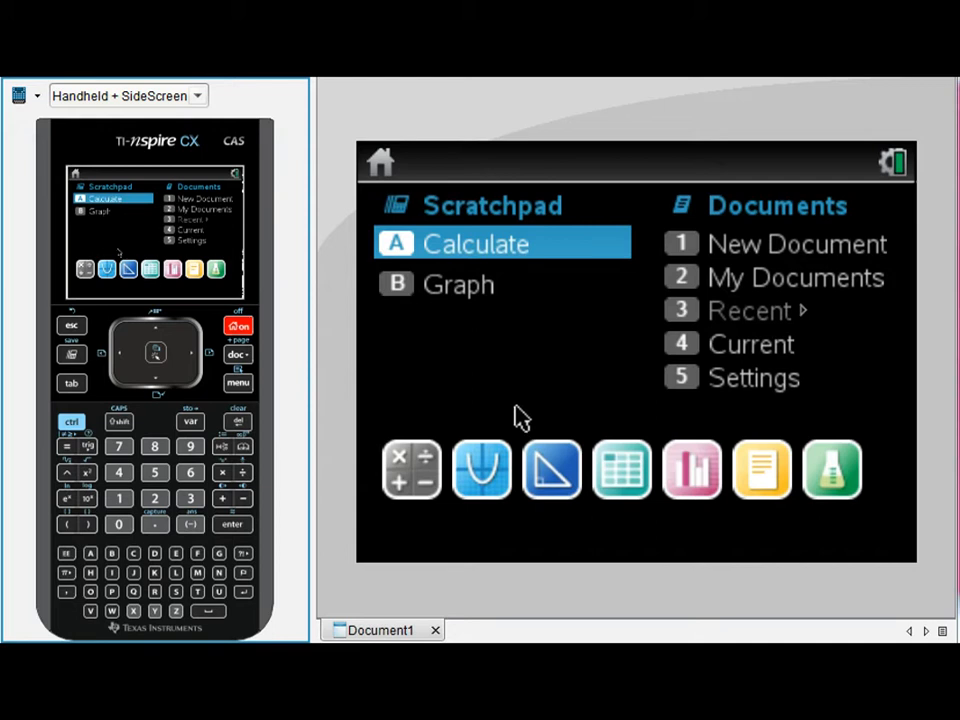
mouse_move(790, 250)
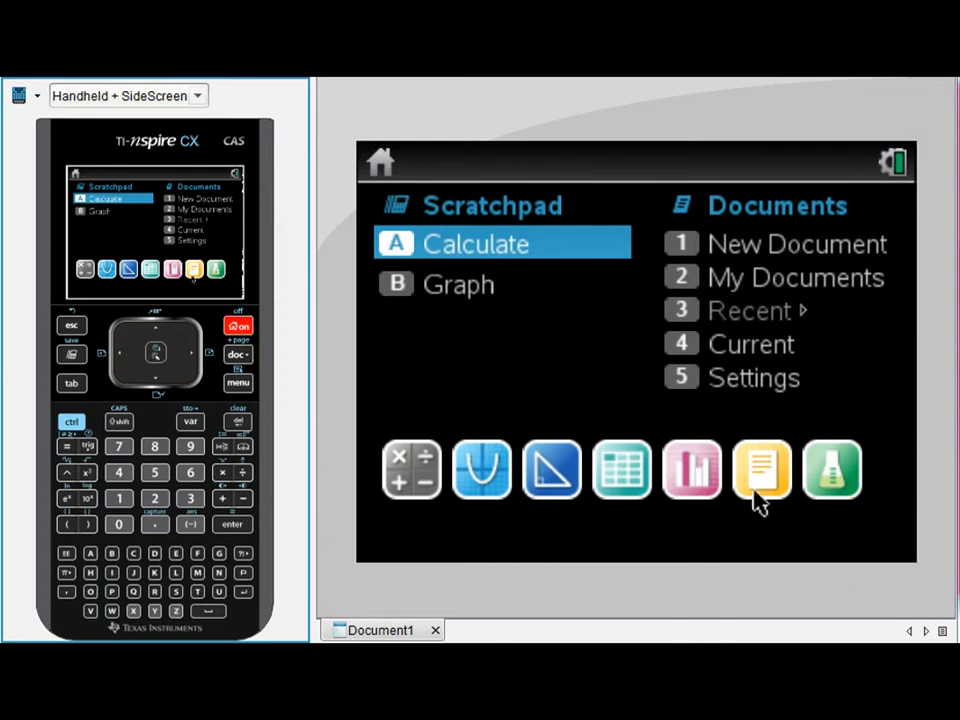
mouse_move(716, 486)
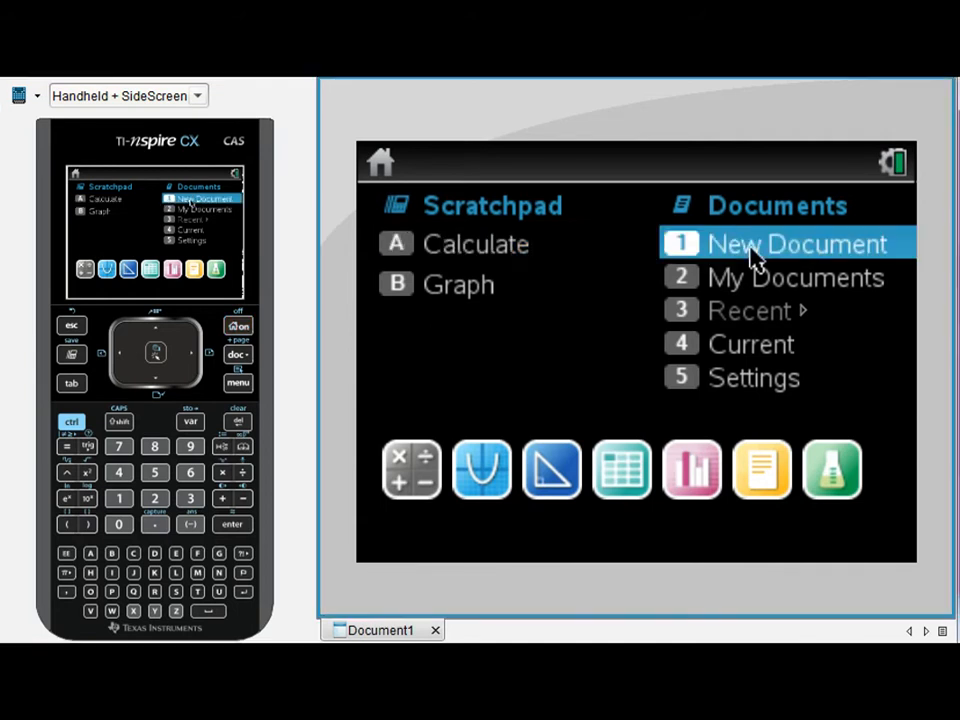
Step: Start a new document without saving, add a Calculator page and evaluate 3+4 = 7 and 6−7 = −1
left_click(796, 244)
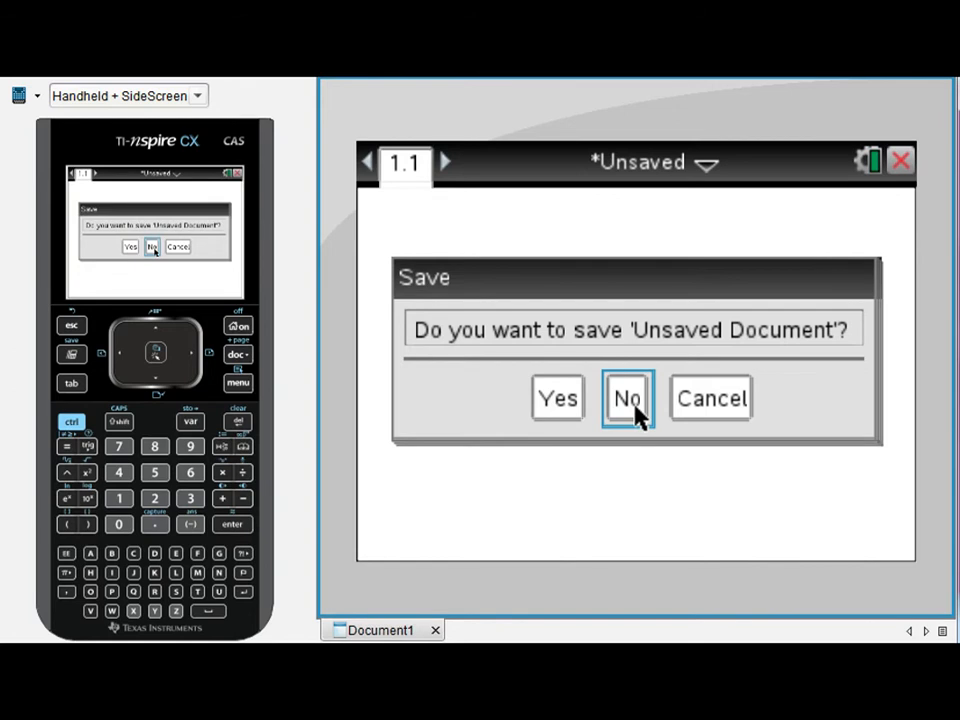
left_click(628, 398)
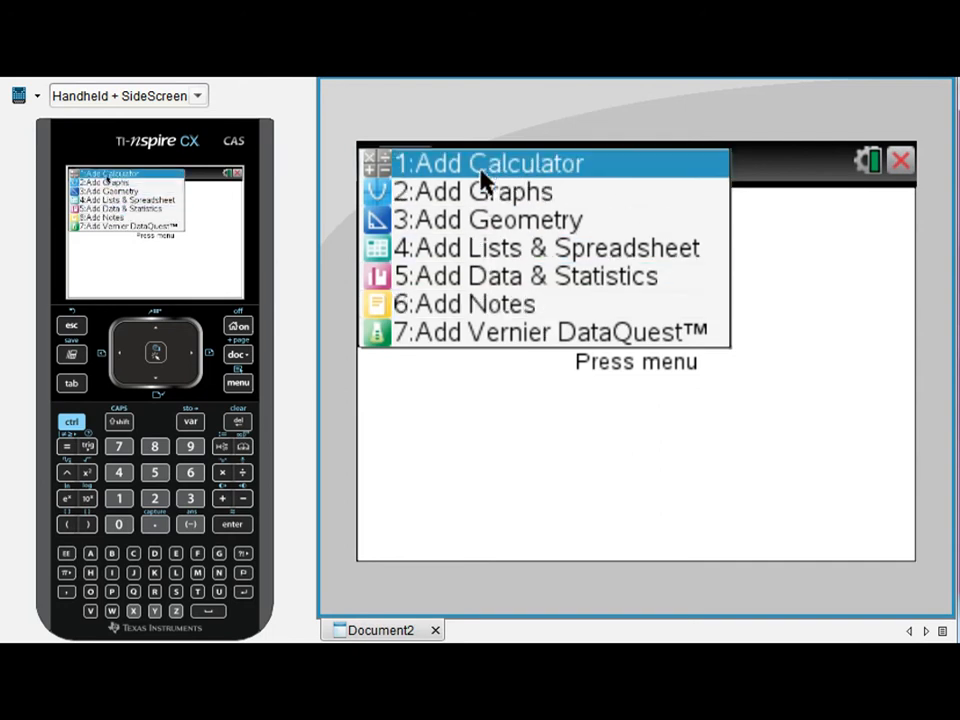
left_click(490, 164)
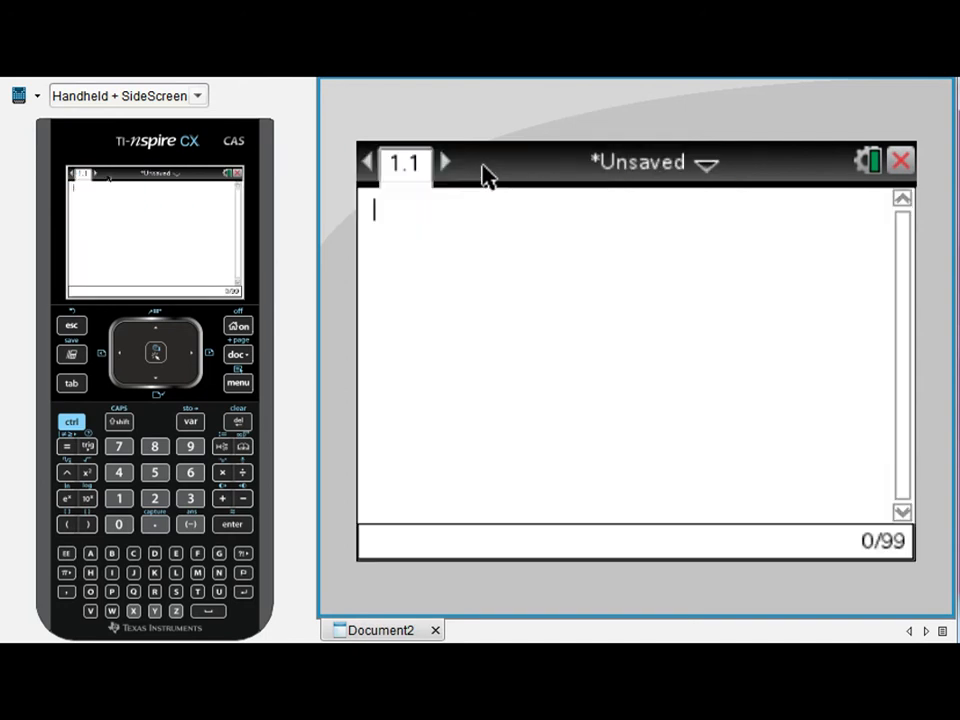
key("enter")
type("6-7")
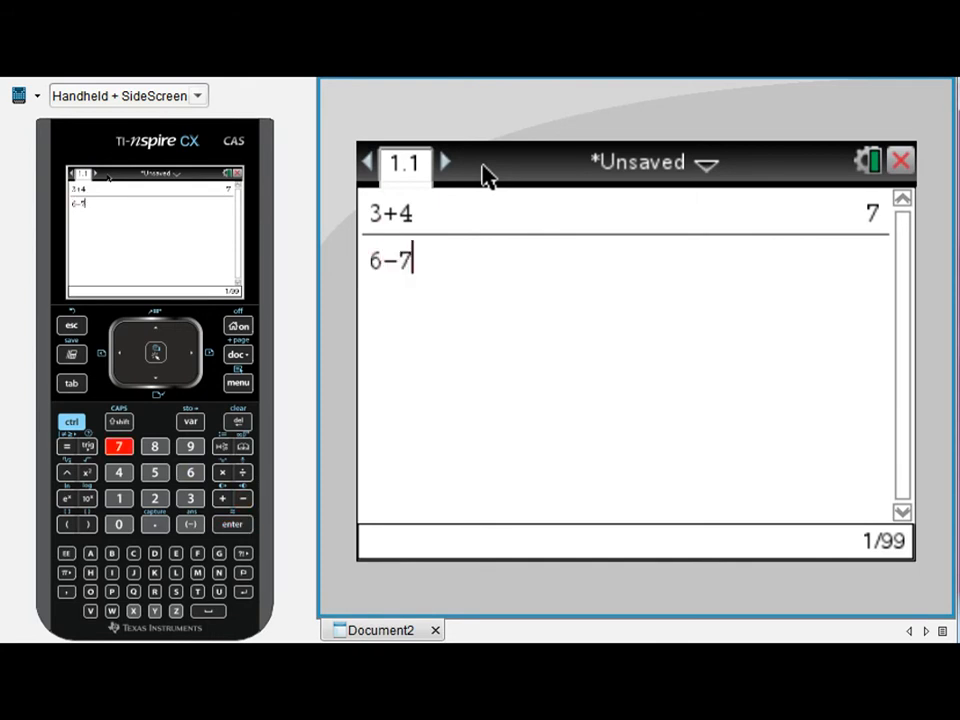
key("enter")
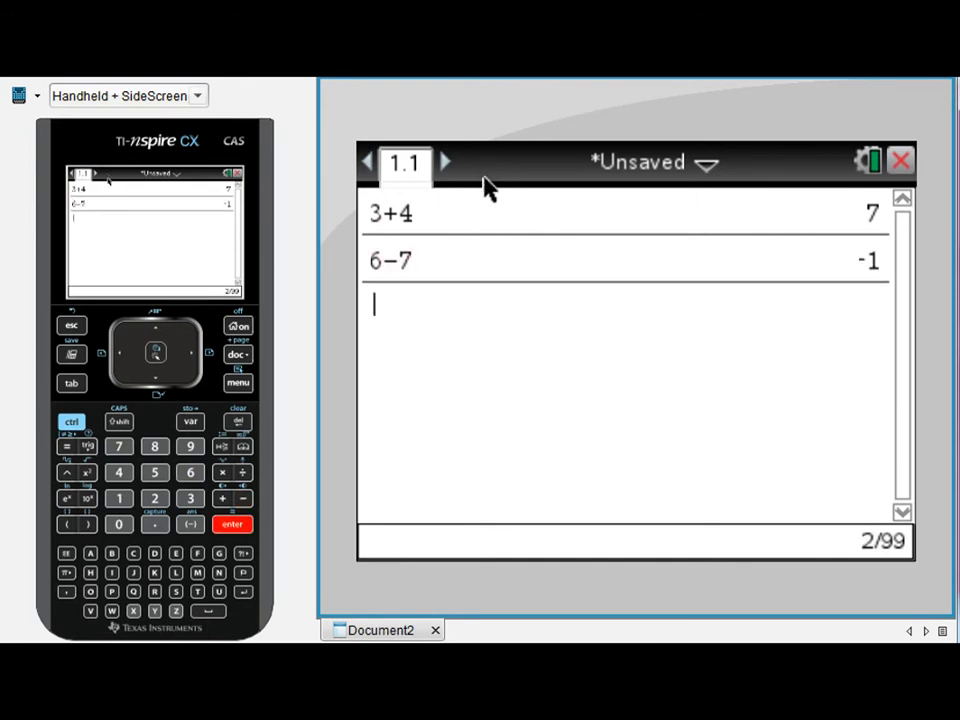
mouse_move(360, 398)
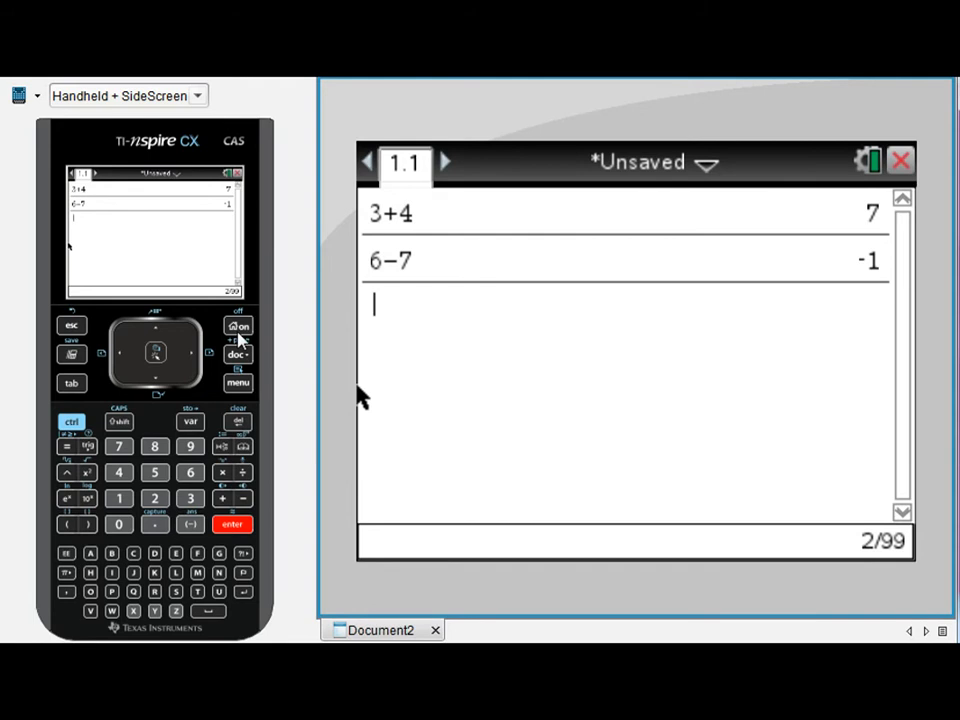
Step: From the home screen, add a second blank Calculator page 1.2 to the document
left_click(238, 328)
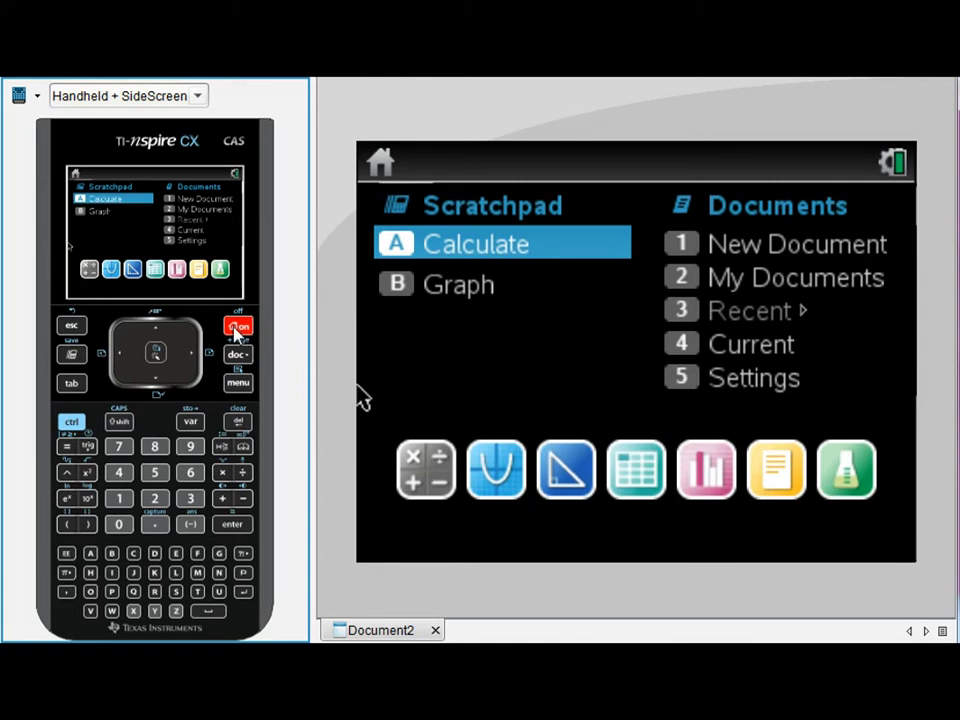
mouse_move(430, 504)
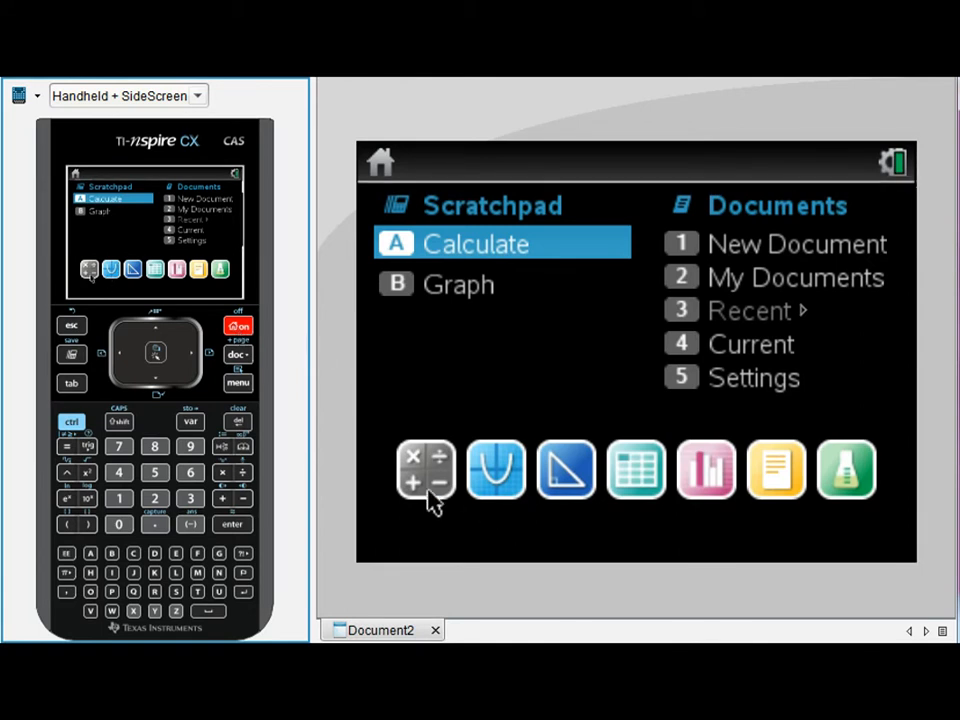
left_click(426, 470)
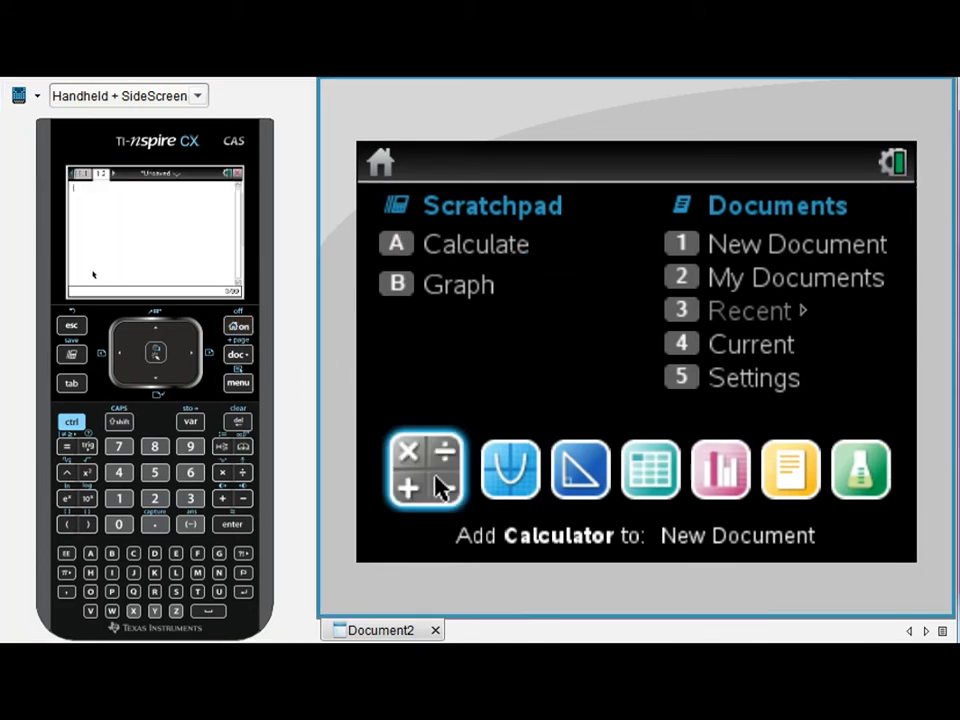
left_click(424, 470)
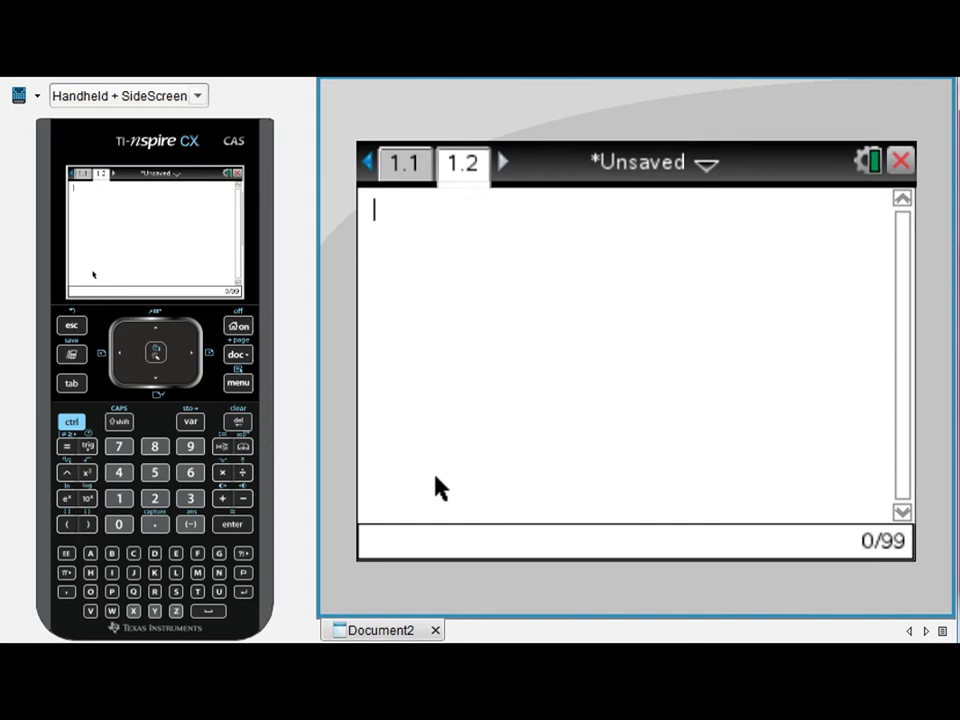
mouse_move(424, 538)
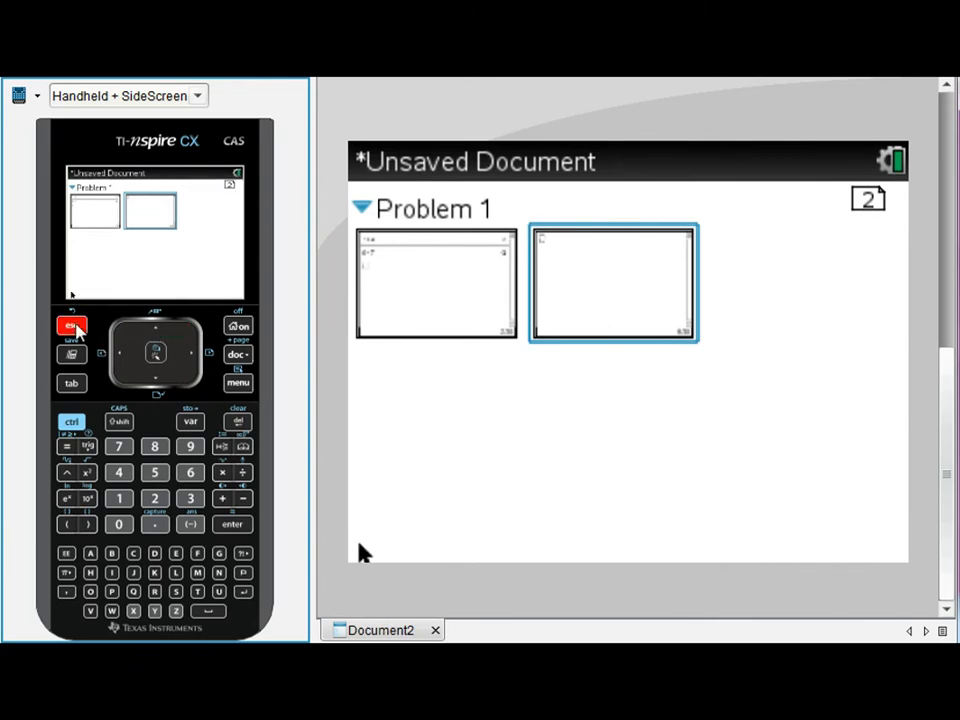
Step: Leave the page overview and return to the blank Calculator page 1.2
left_click(436, 284)
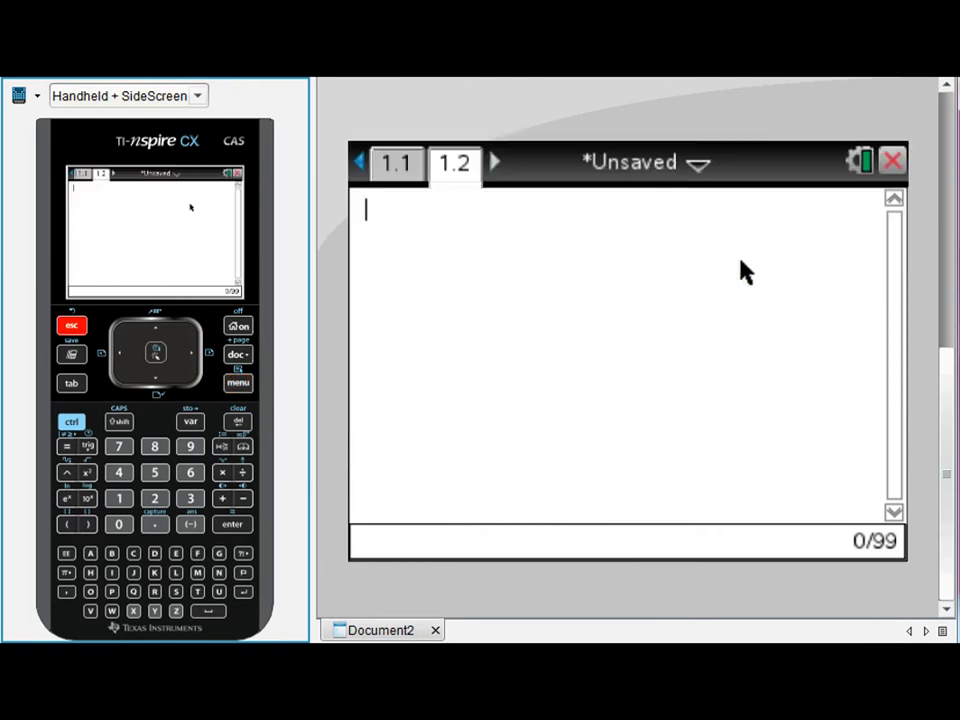
Step: Create a separate new document with a blank Calculator page 1.1, then return to the home screen
left_click(238, 326)
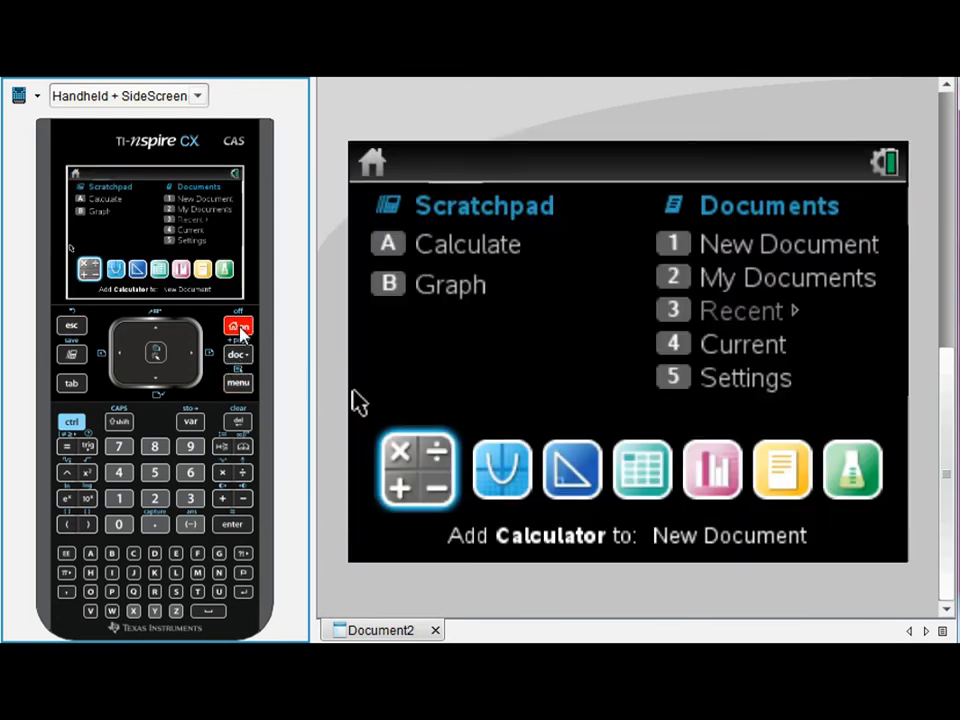
left_click(238, 328)
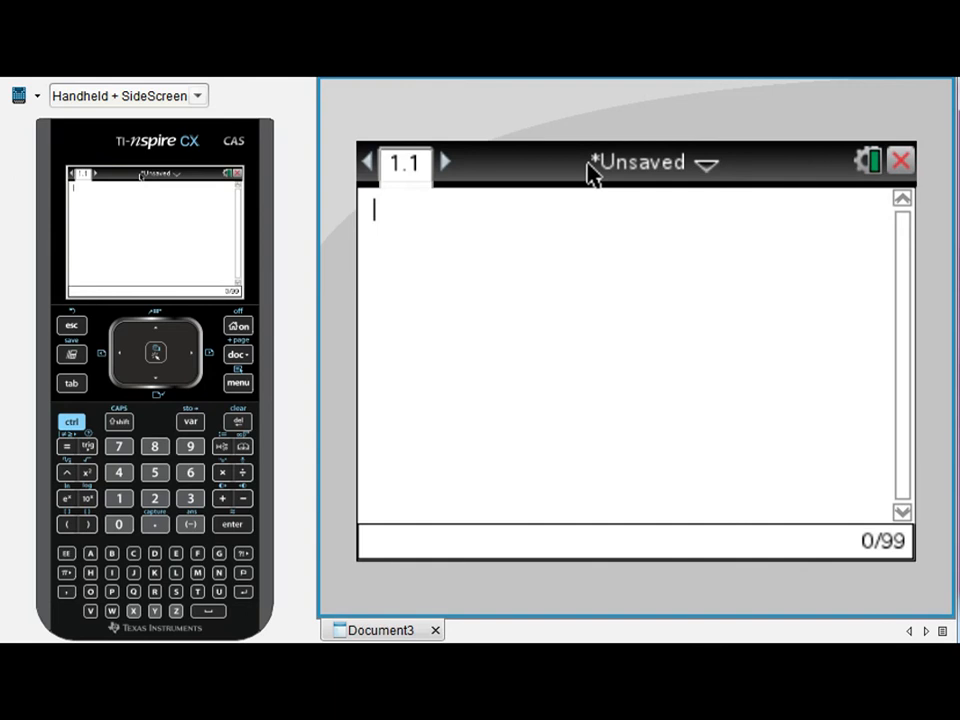
mouse_move(590, 586)
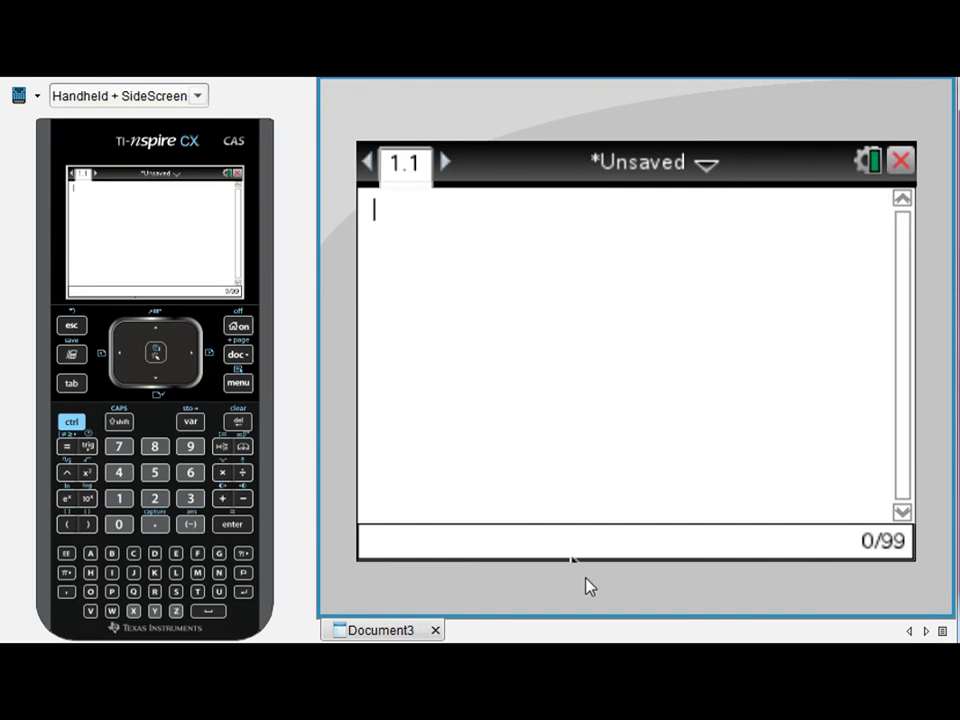
mouse_move(360, 336)
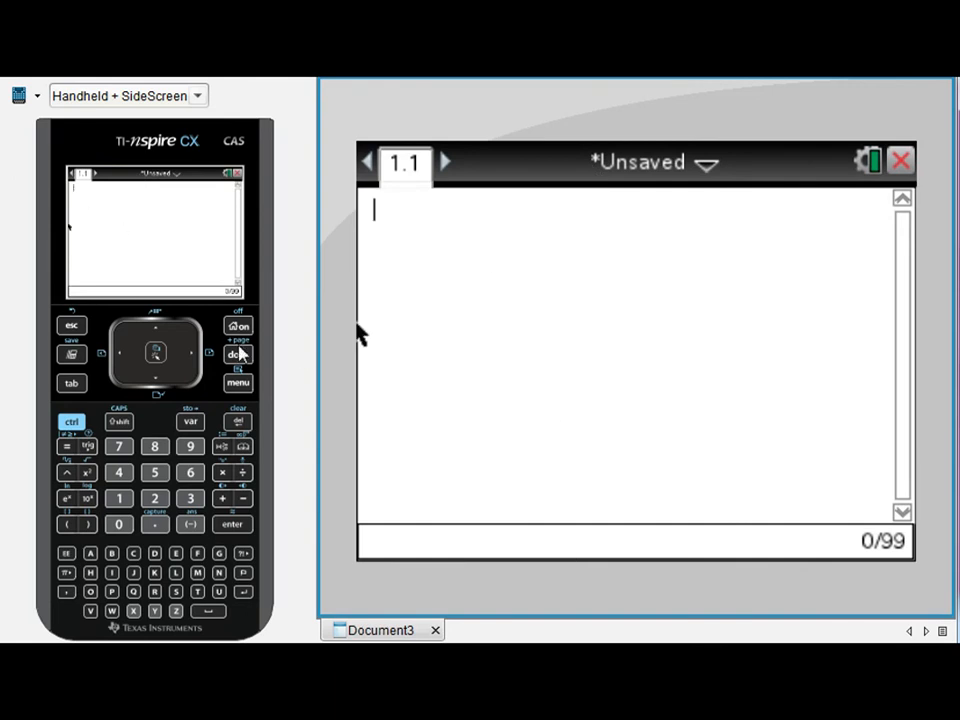
left_click(238, 326)
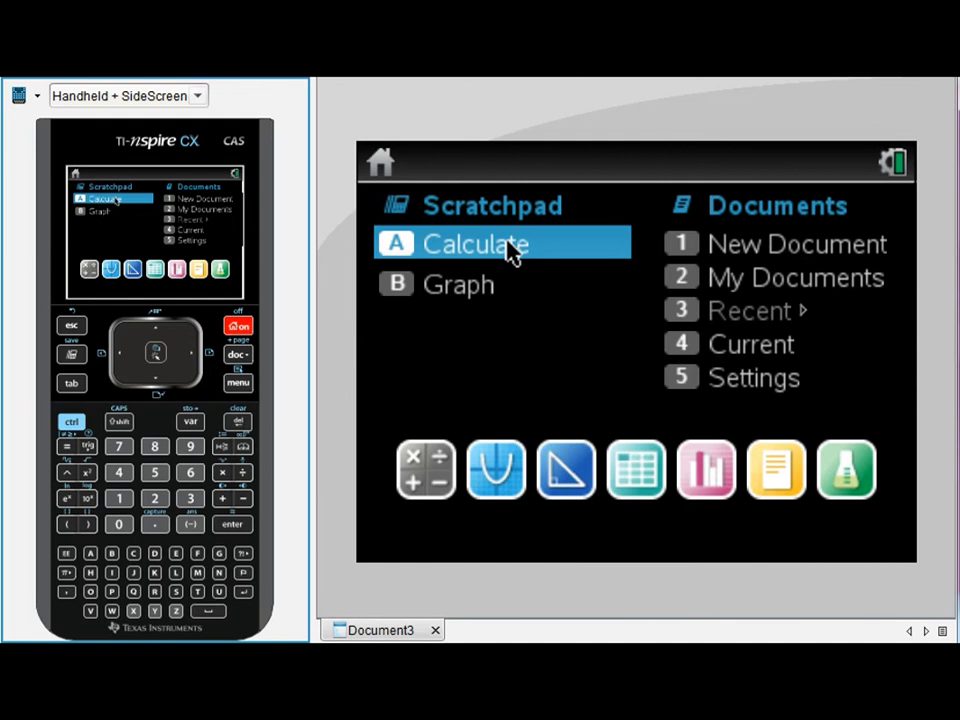
mouse_move(412, 304)
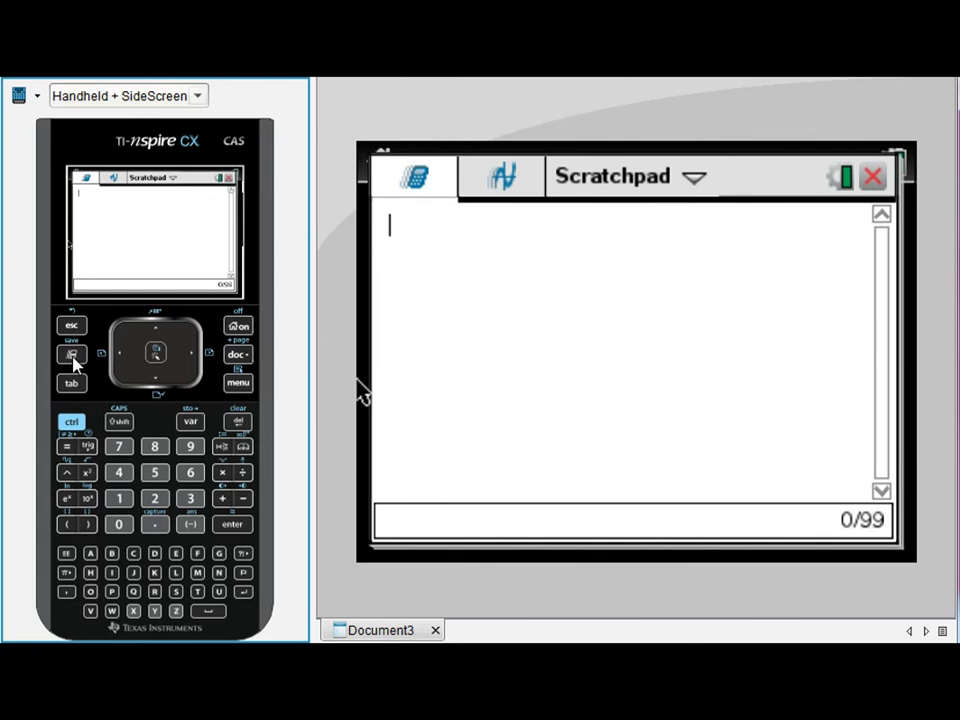
Step: View the Scratchpad's Graph area briefly, then switch back to its Calculate page
left_click(500, 176)
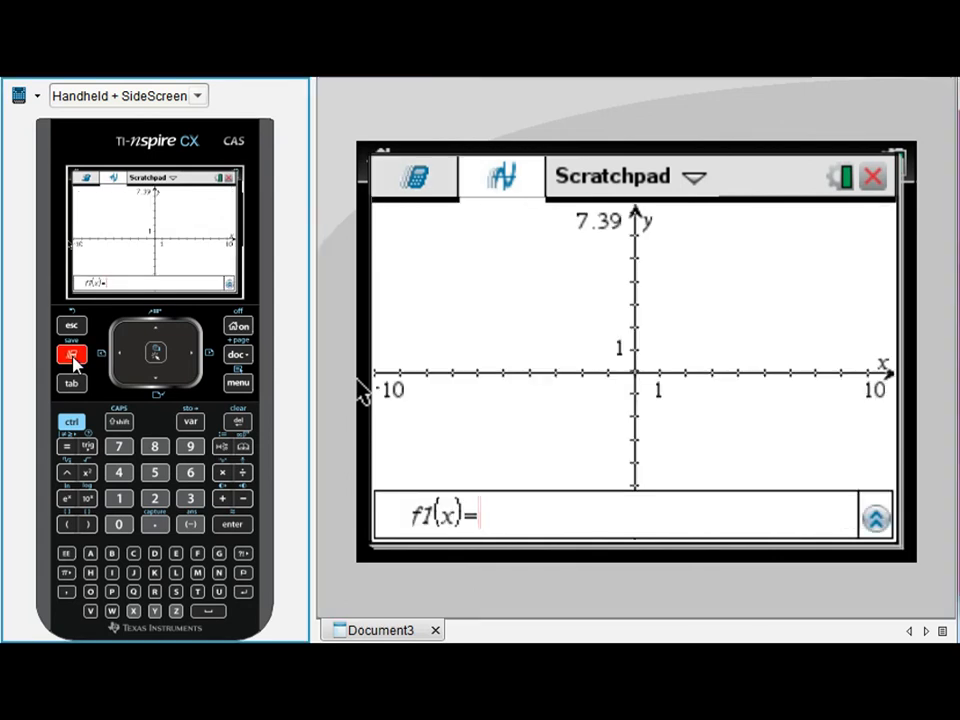
left_click(72, 356)
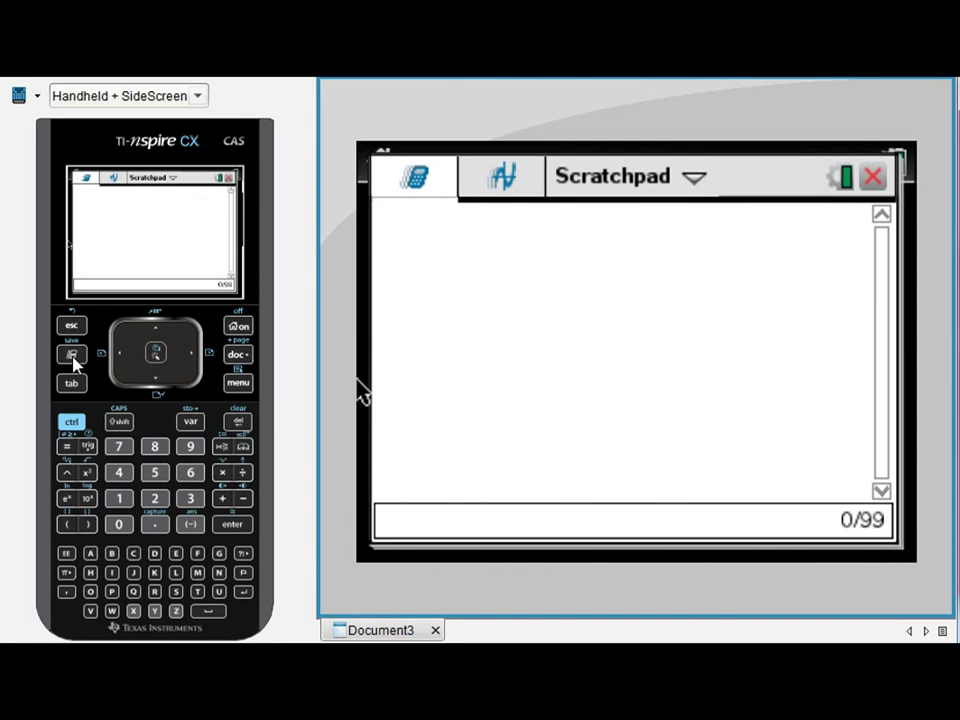
mouse_move(104, 414)
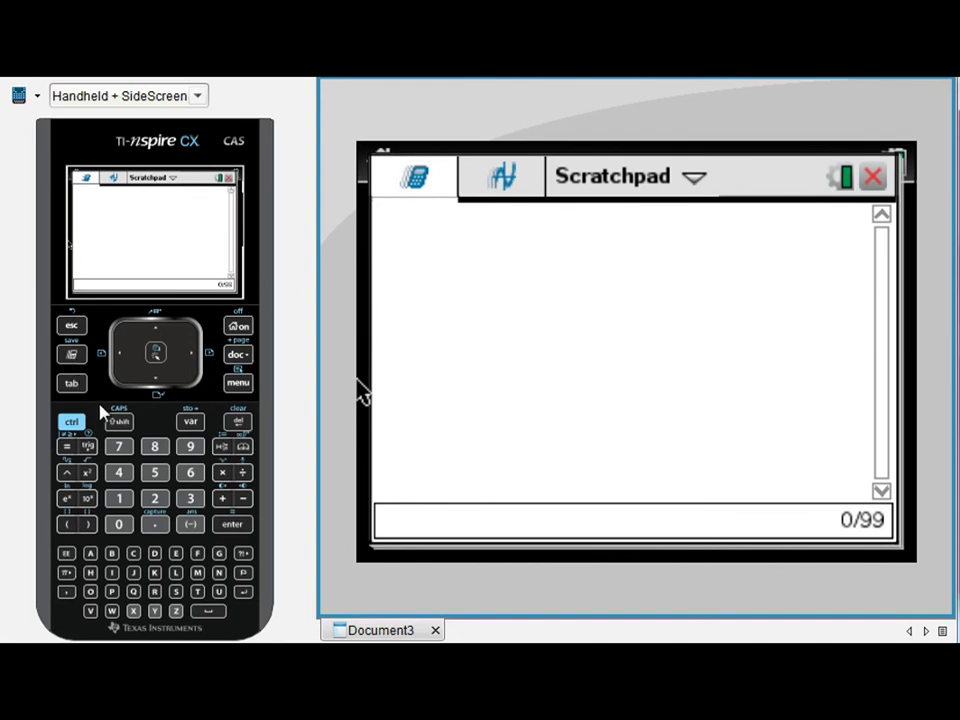
mouse_move(112, 410)
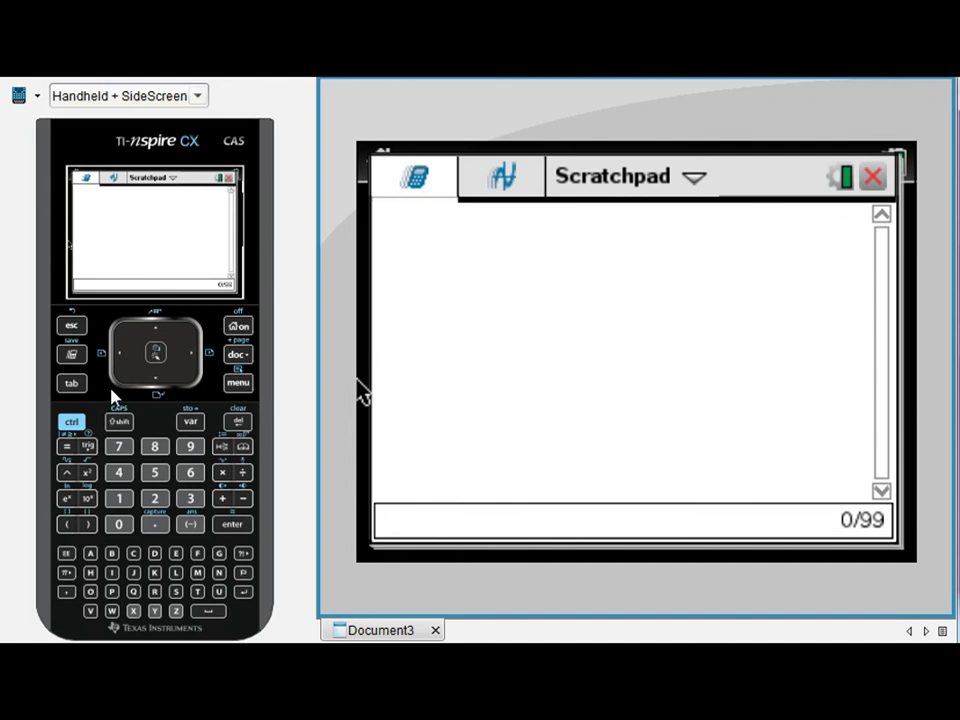